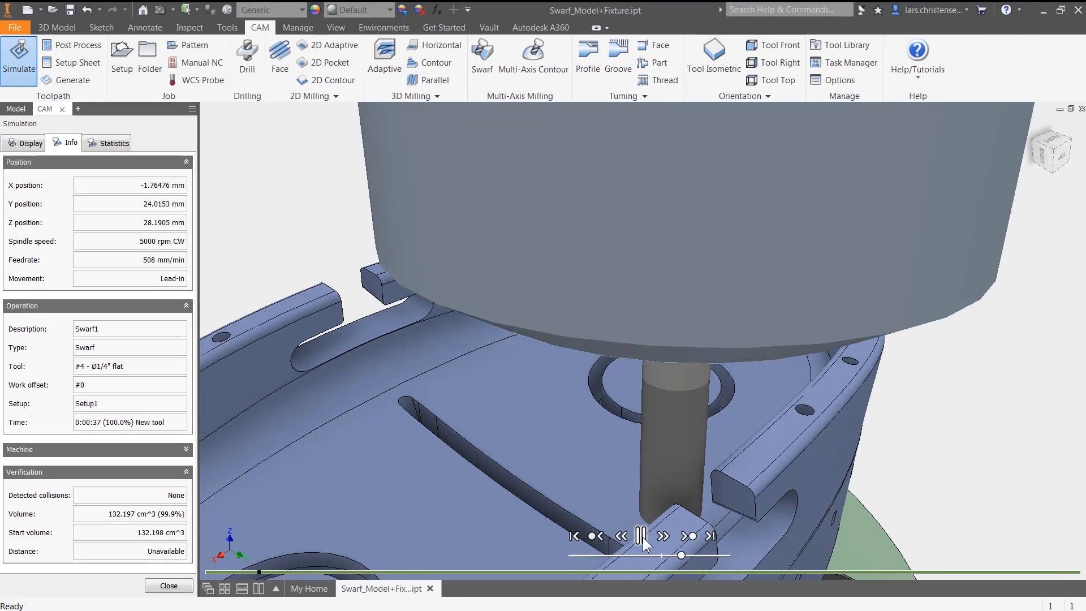
Play and pause the swarf, bowl mold and upright part toolpath simulations in turn
left_click(640, 535)
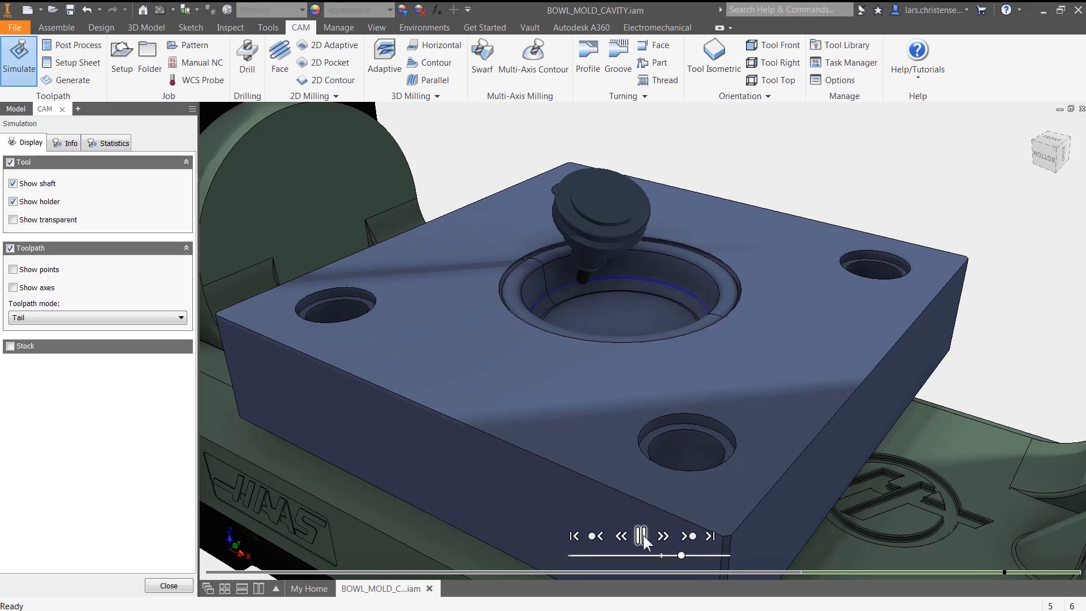
left_click(468, 588)
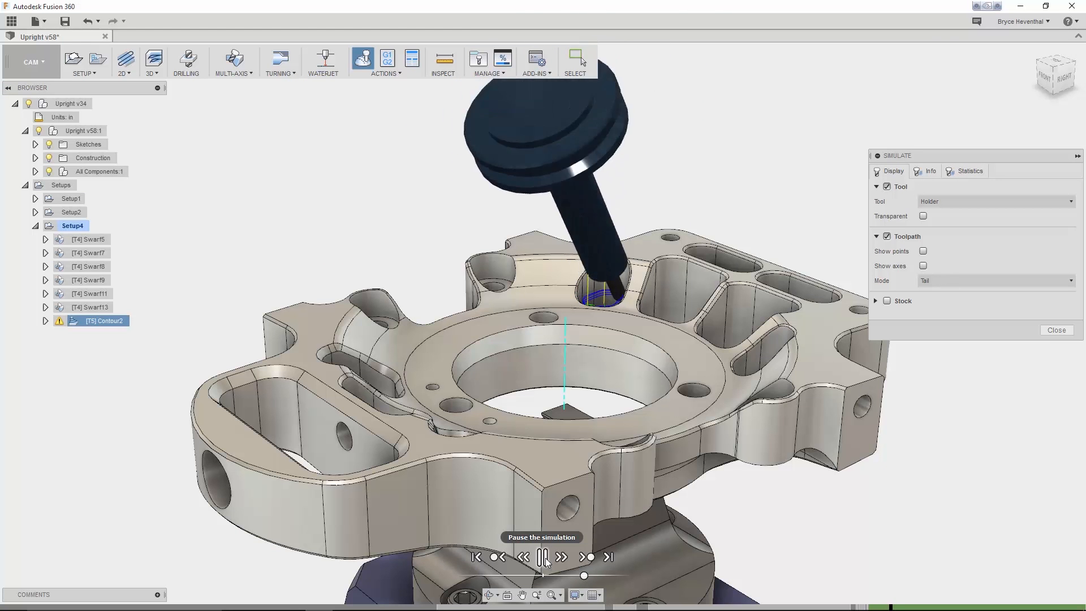
left_click(561, 557)
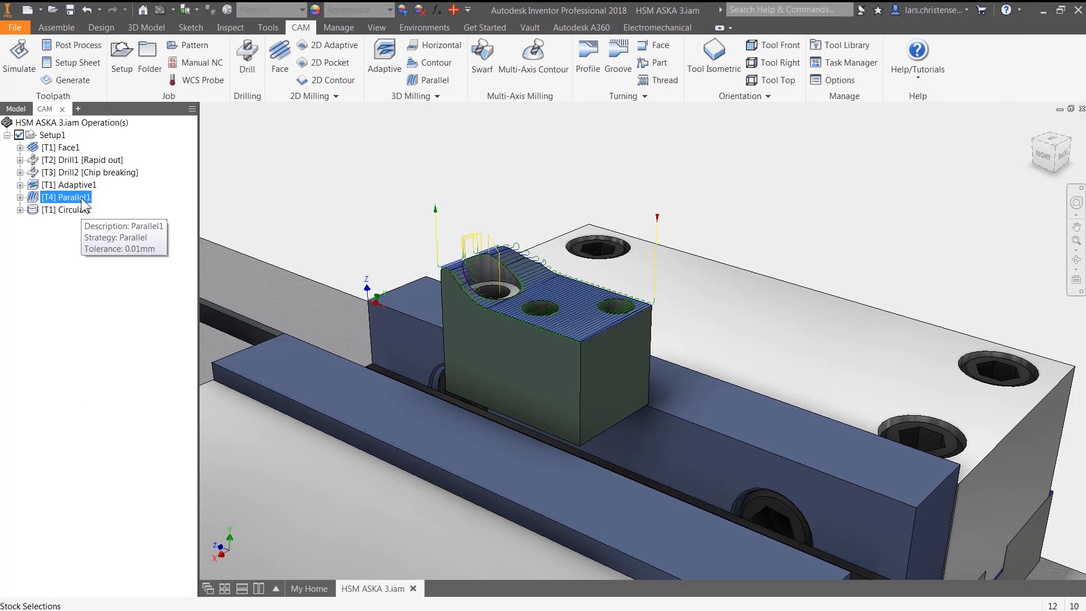
Confirm Parallel1's passes settings, then simulate adaptive clearing and parallel finishing on the vise part
double_click(66, 197)
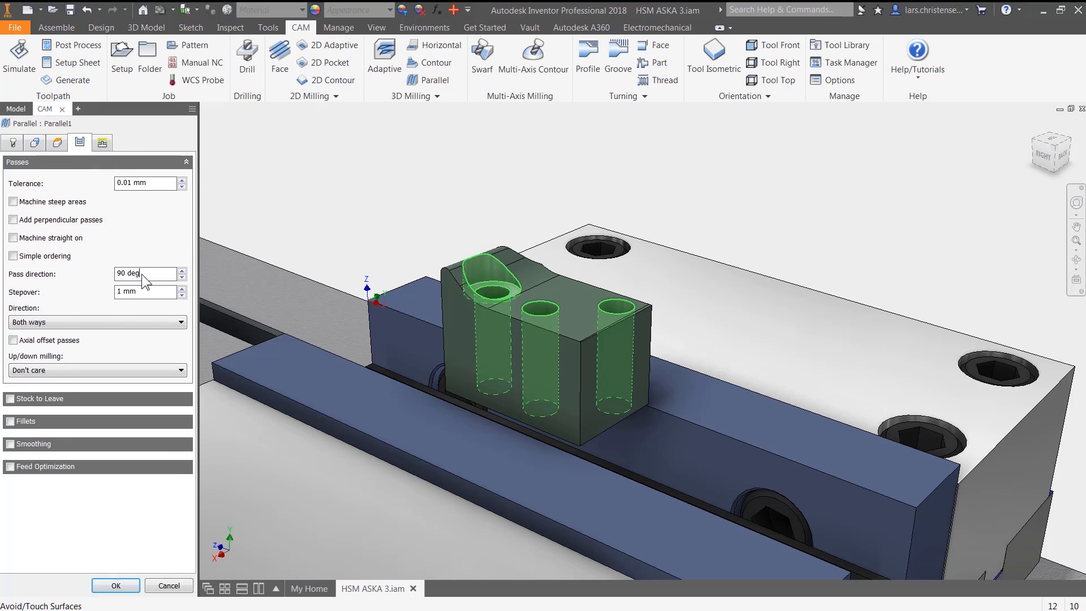
left_click(115, 585)
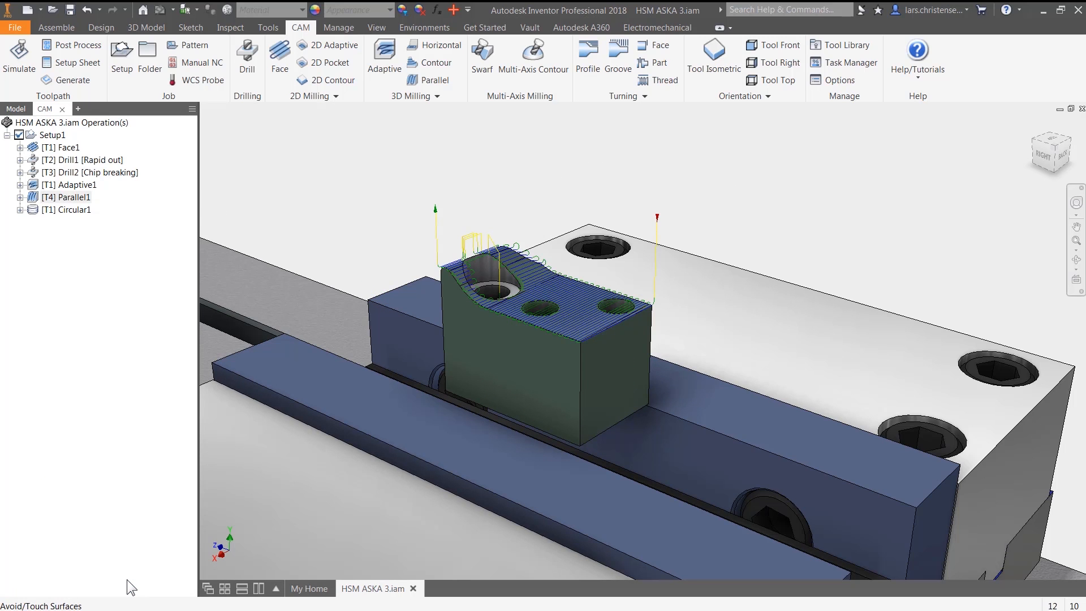
left_click(19, 57)
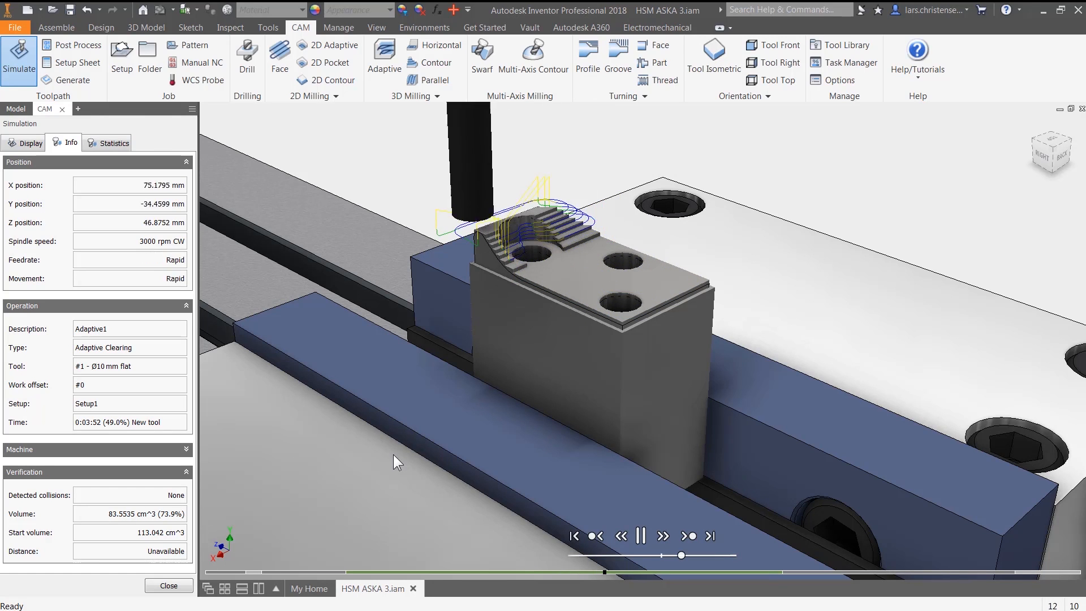
left_click(639, 535)
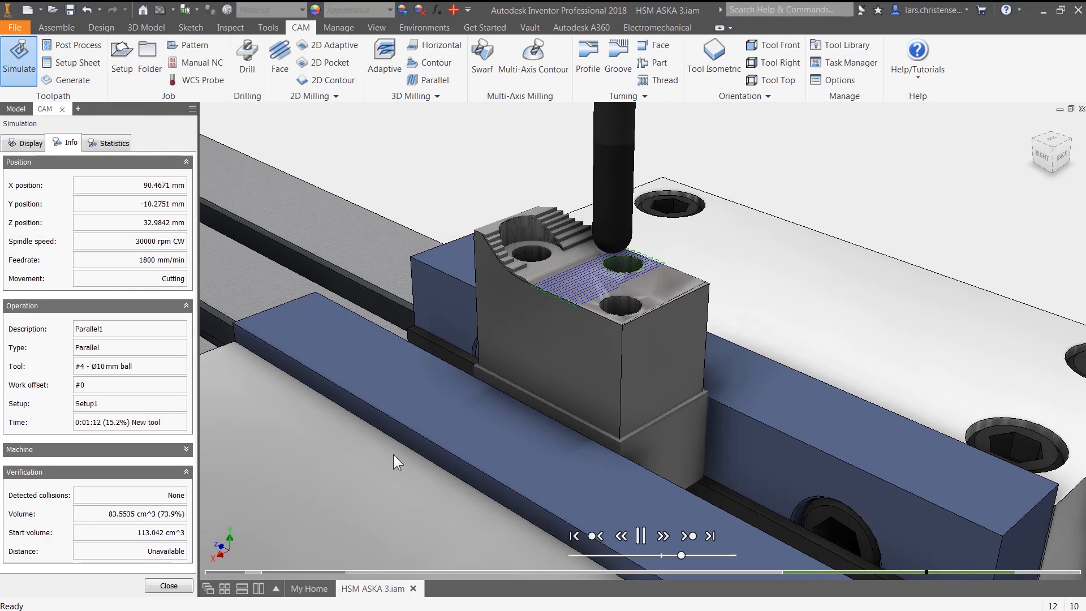
left_click(30, 142)
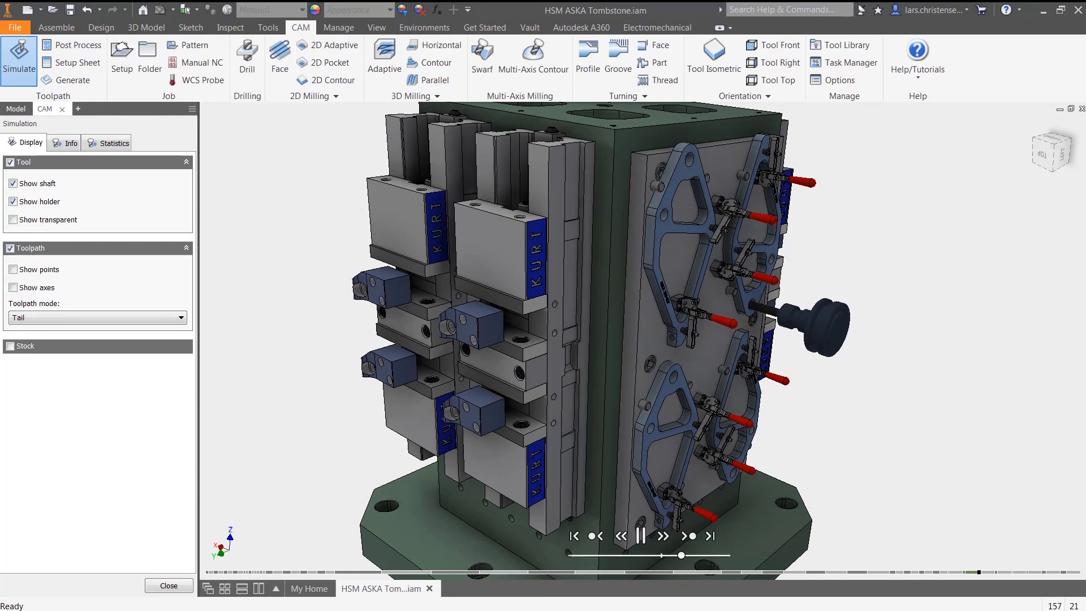
Browse the tombstone job's post configuration list, cancel, and start a setup sheet instead
left_click(76, 44)
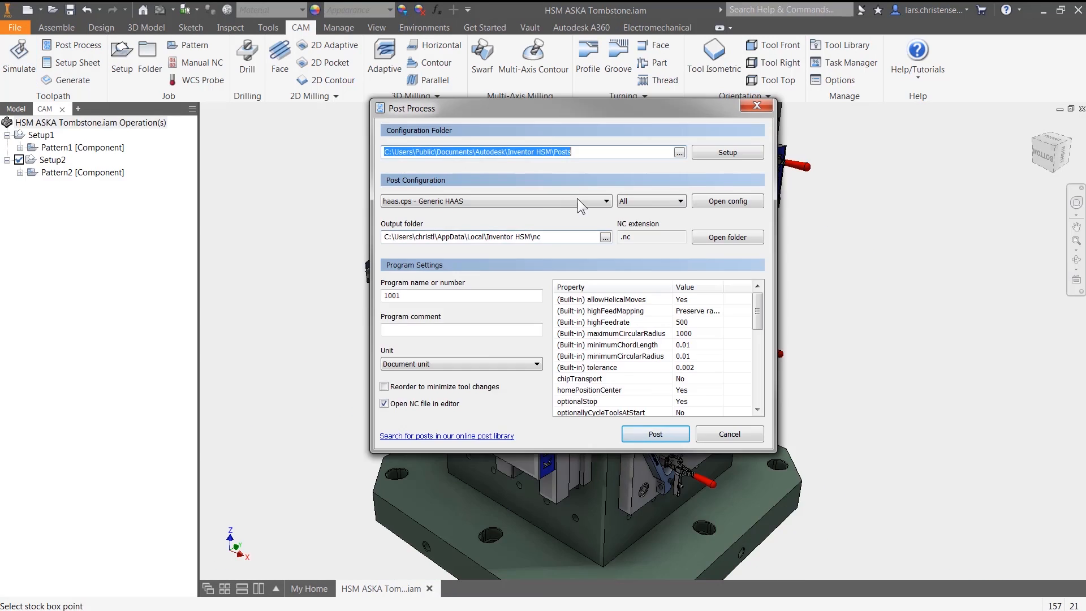
left_click(606, 201)
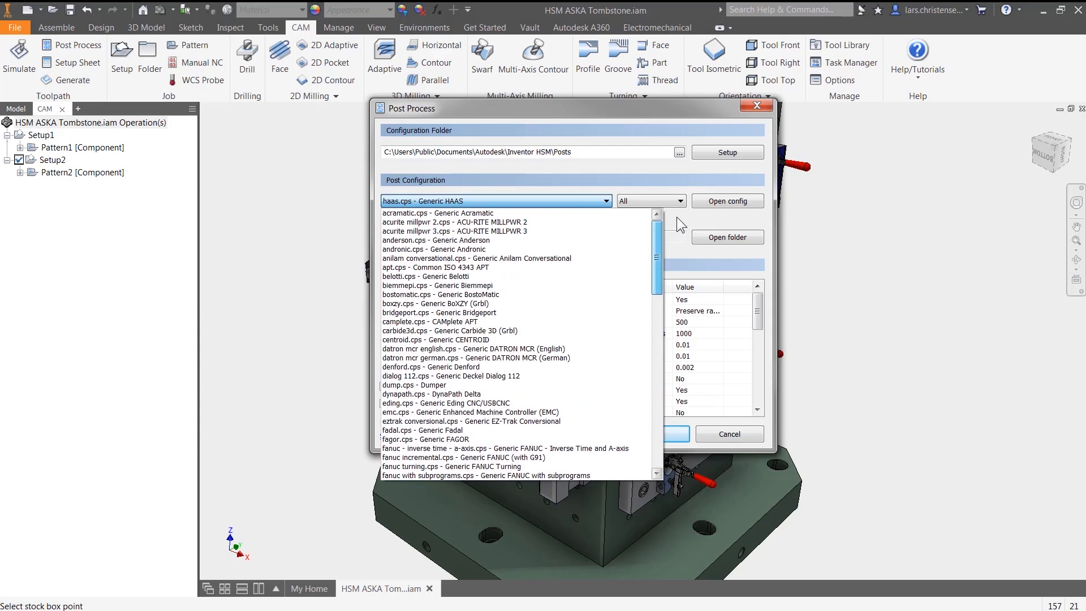
left_click(674, 433)
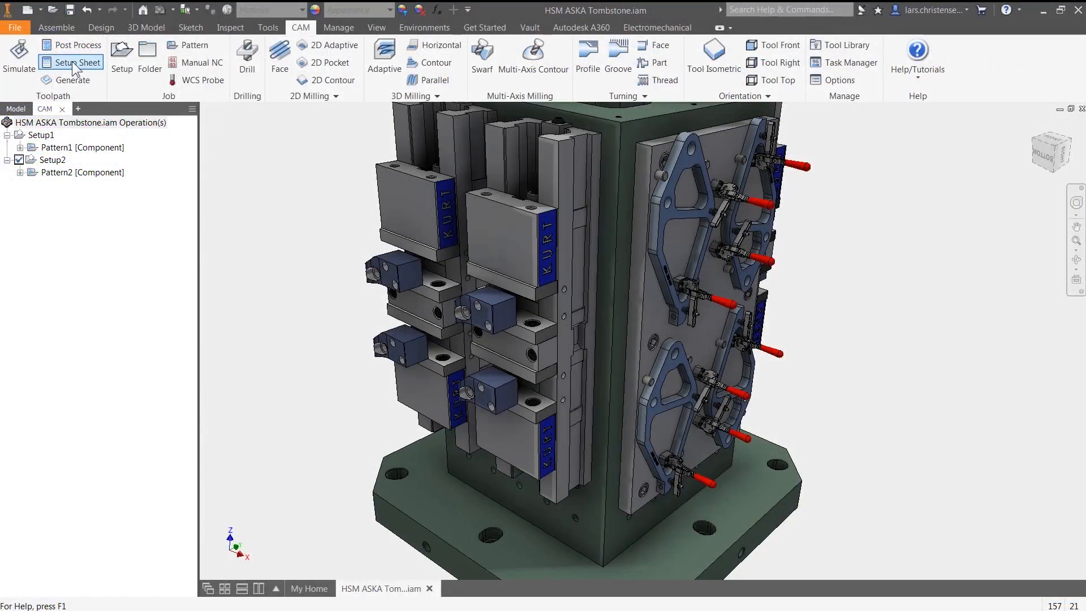
left_click(77, 63)
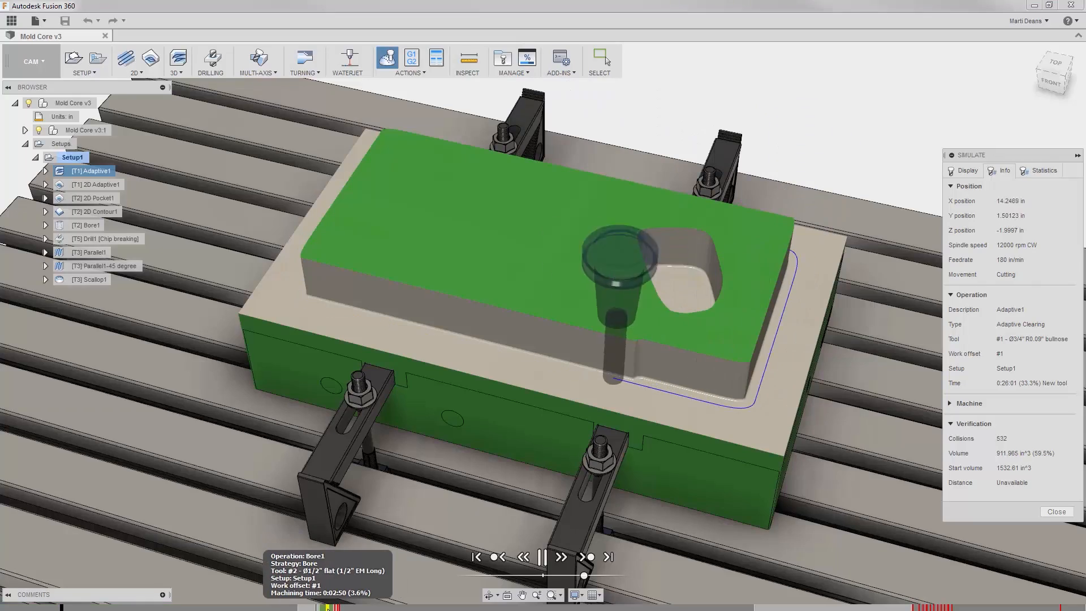
Enable Stop on collision under Stock in the simulation display settings and replay the mold core run
left_click(544, 557)
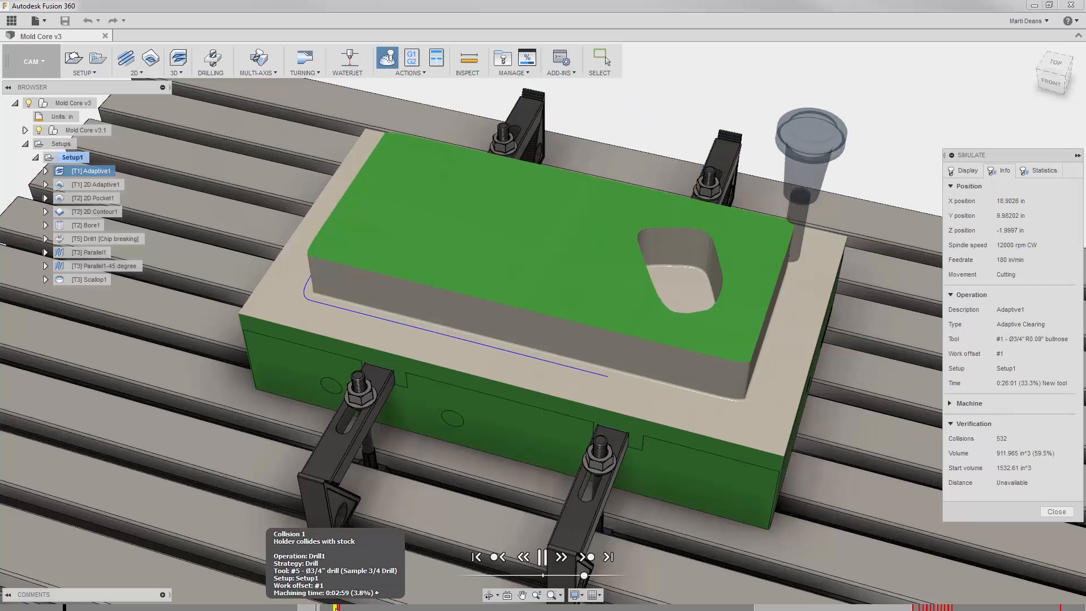
left_click(961, 170)
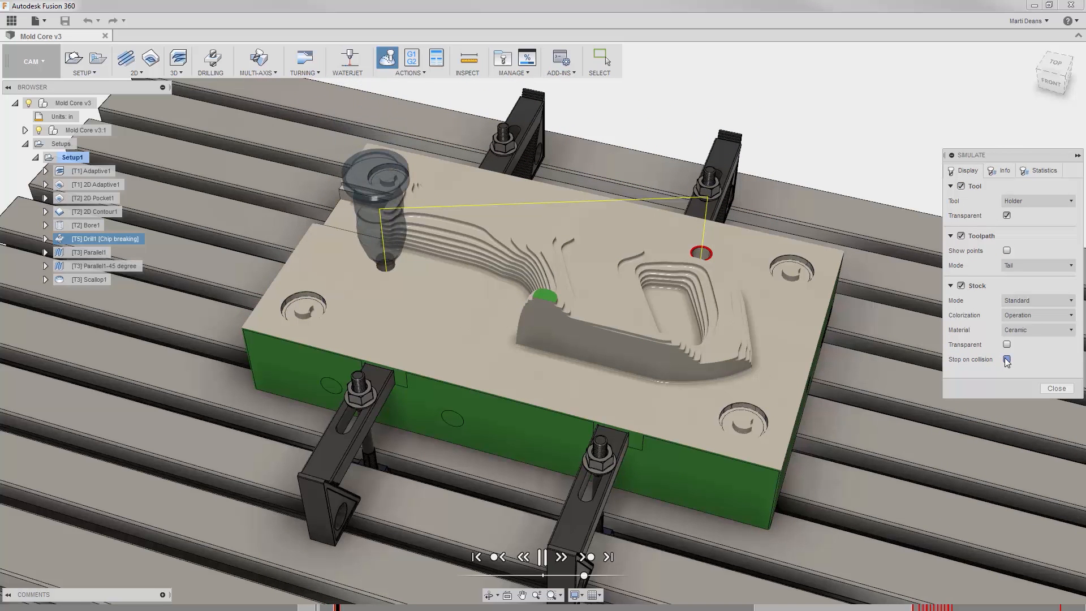
left_click(1005, 359)
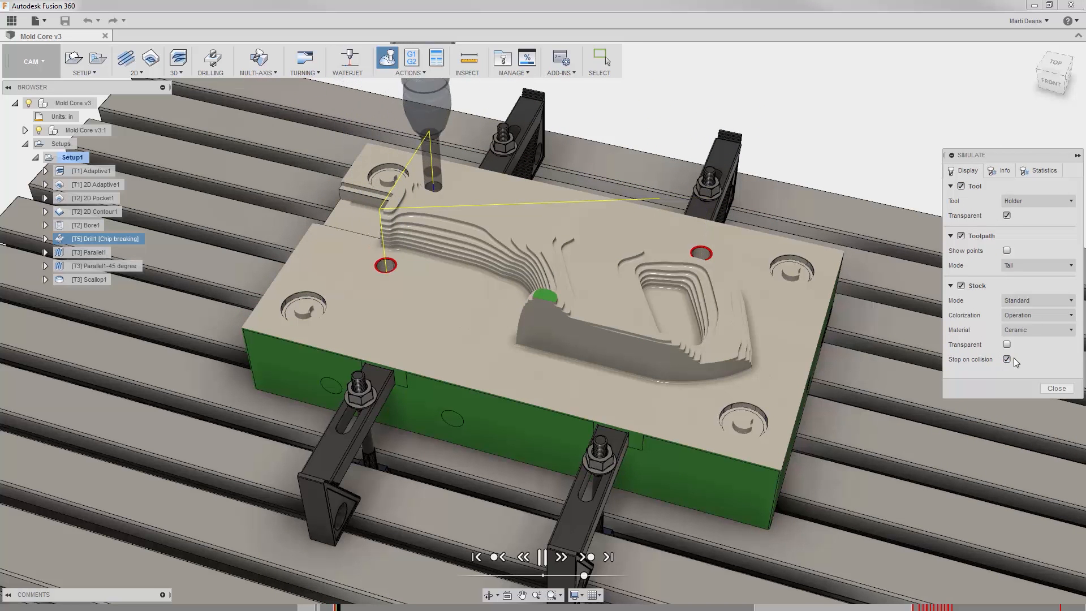
left_click(543, 556)
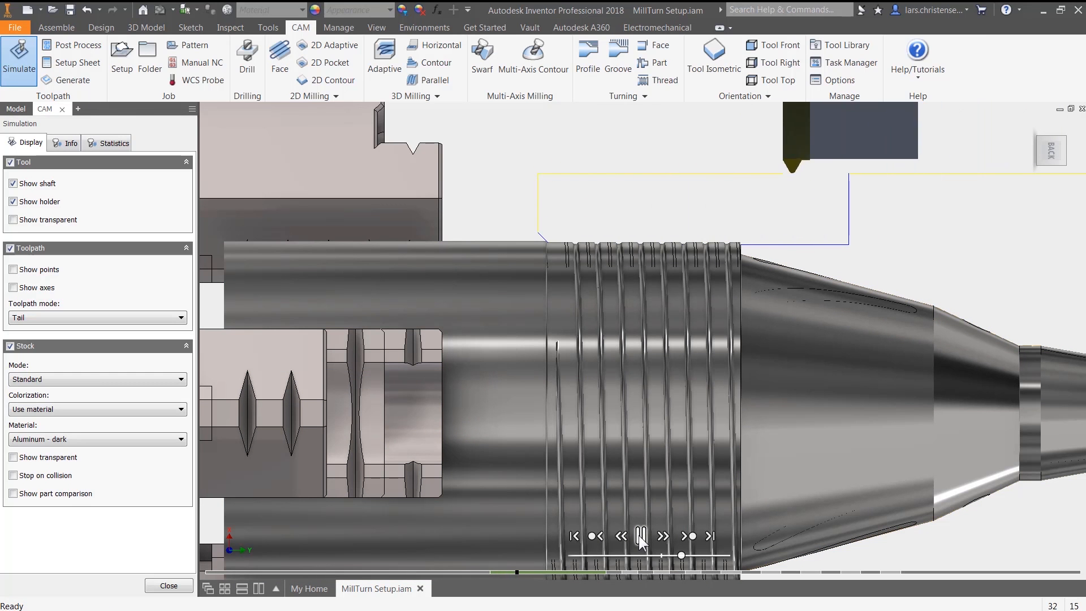
Play and pause the mill-turn part's threading simulation
left_click(639, 534)
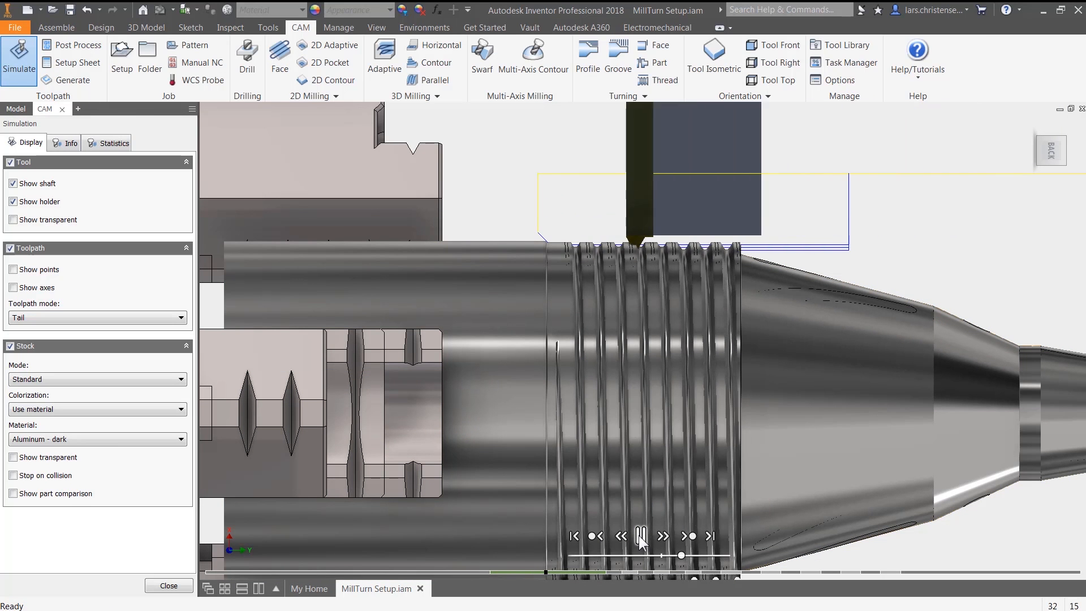
left_click(638, 535)
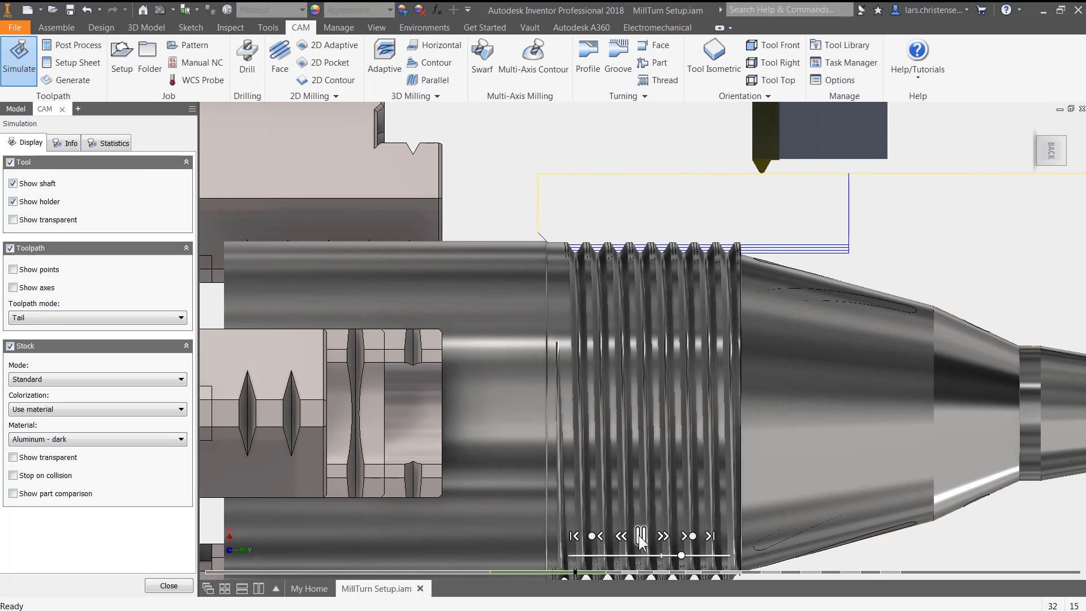
left_click(168, 585)
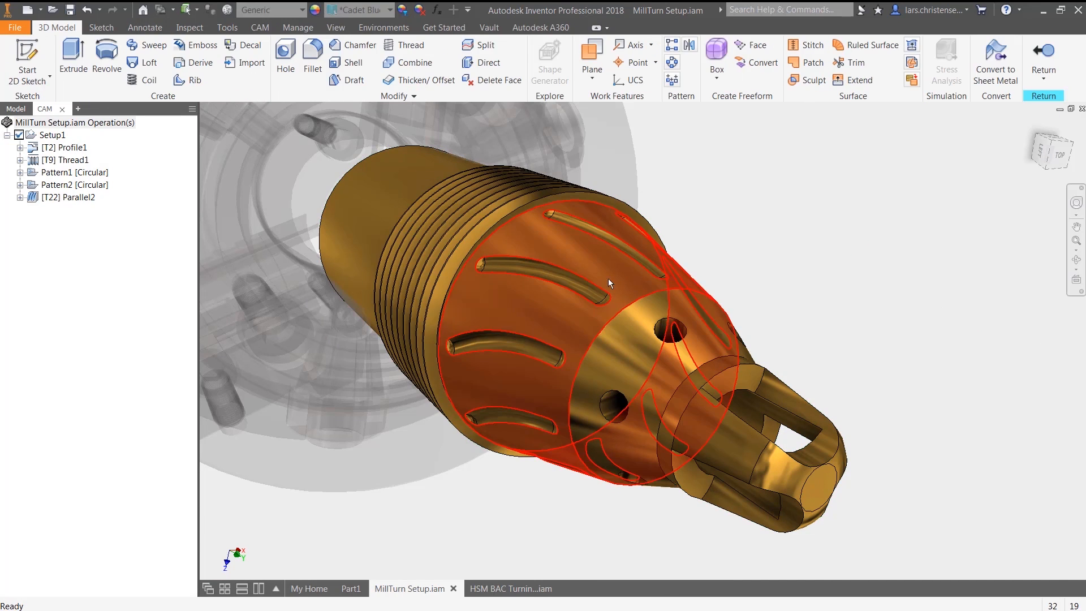
Delete a hole face on the brass nozzle, then simulate its mill-turn toolpaths in the chuck
left_click(498, 80)
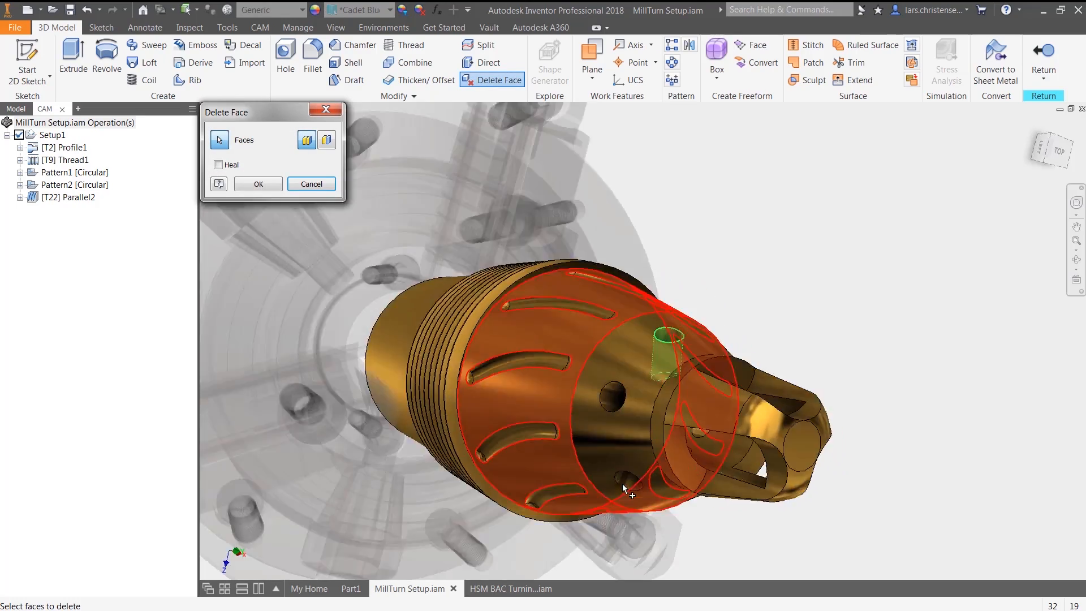
left_click(218, 164)
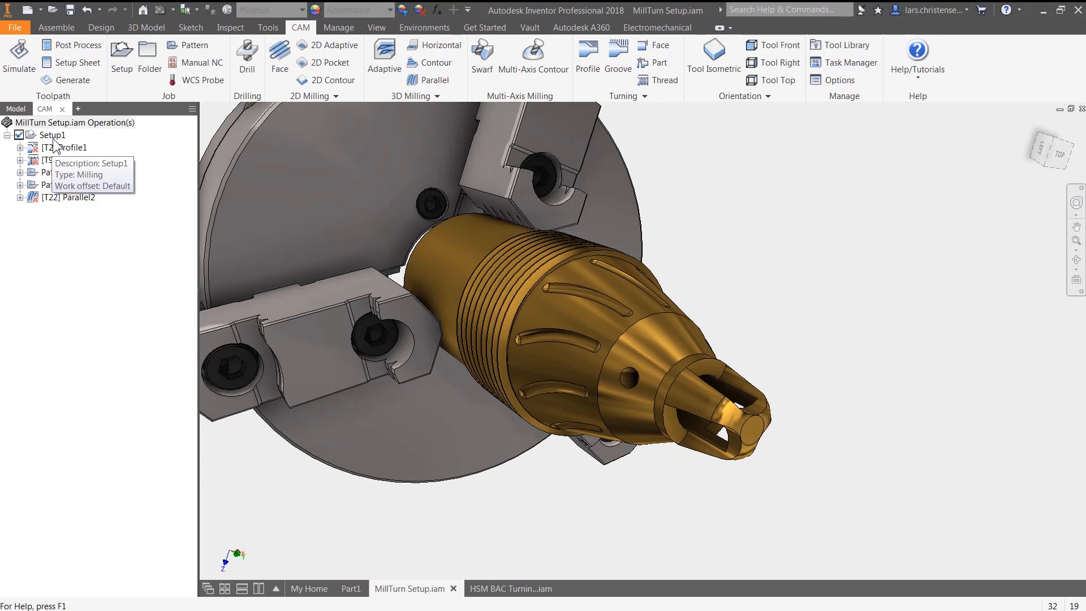
left_click(19, 57)
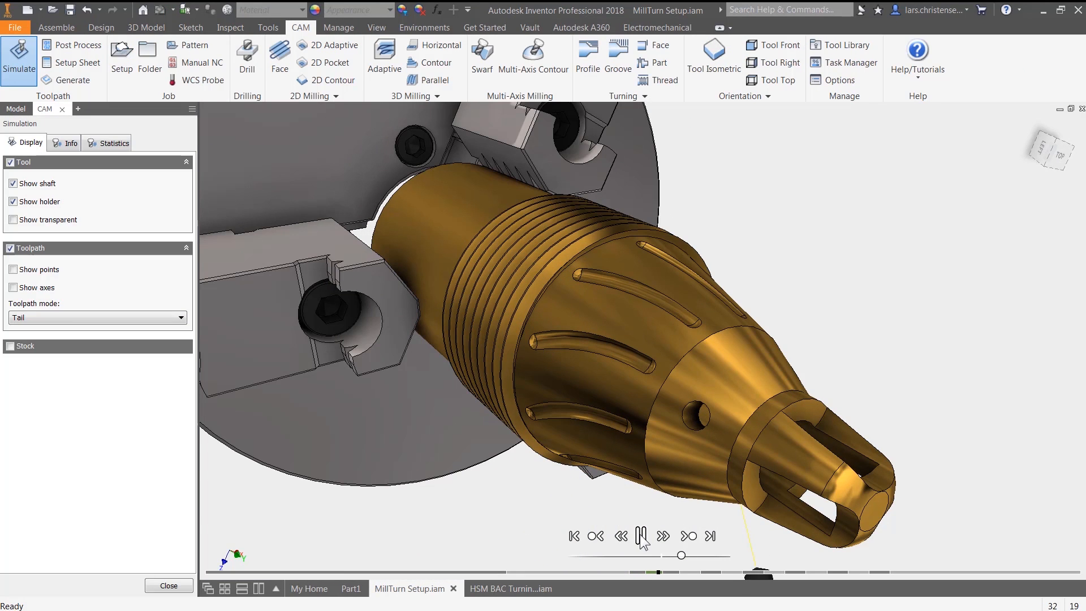